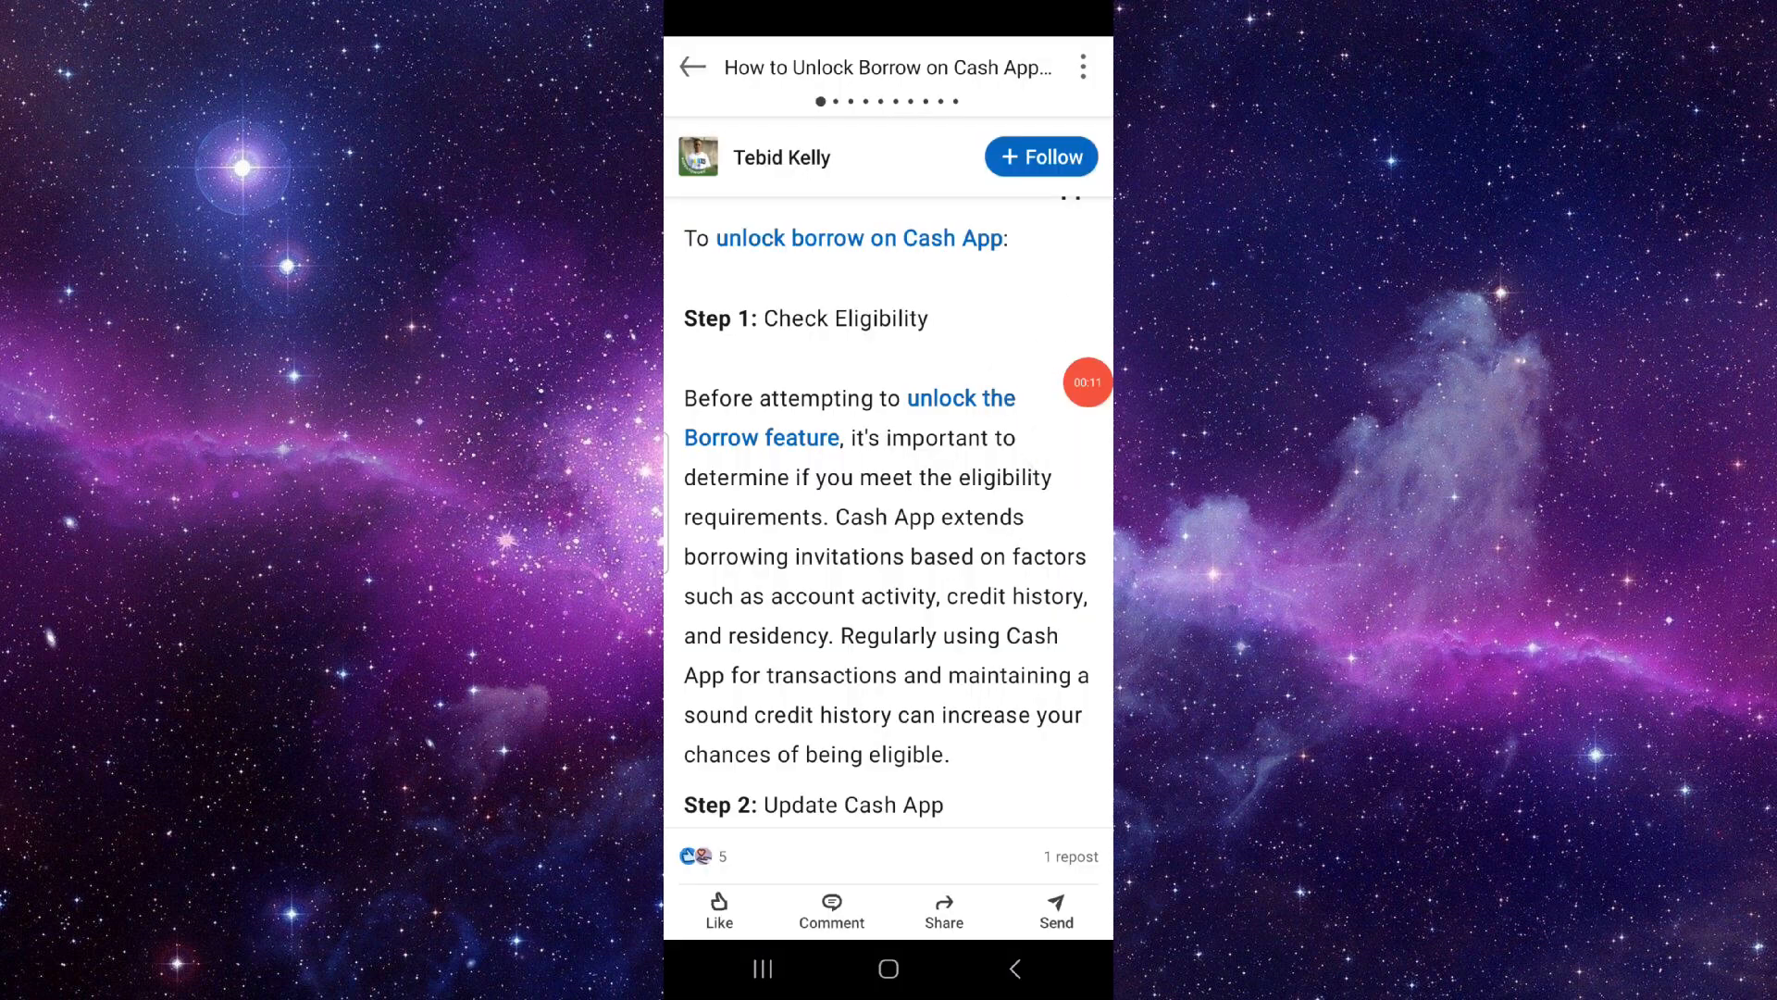
scroll(down, 3)
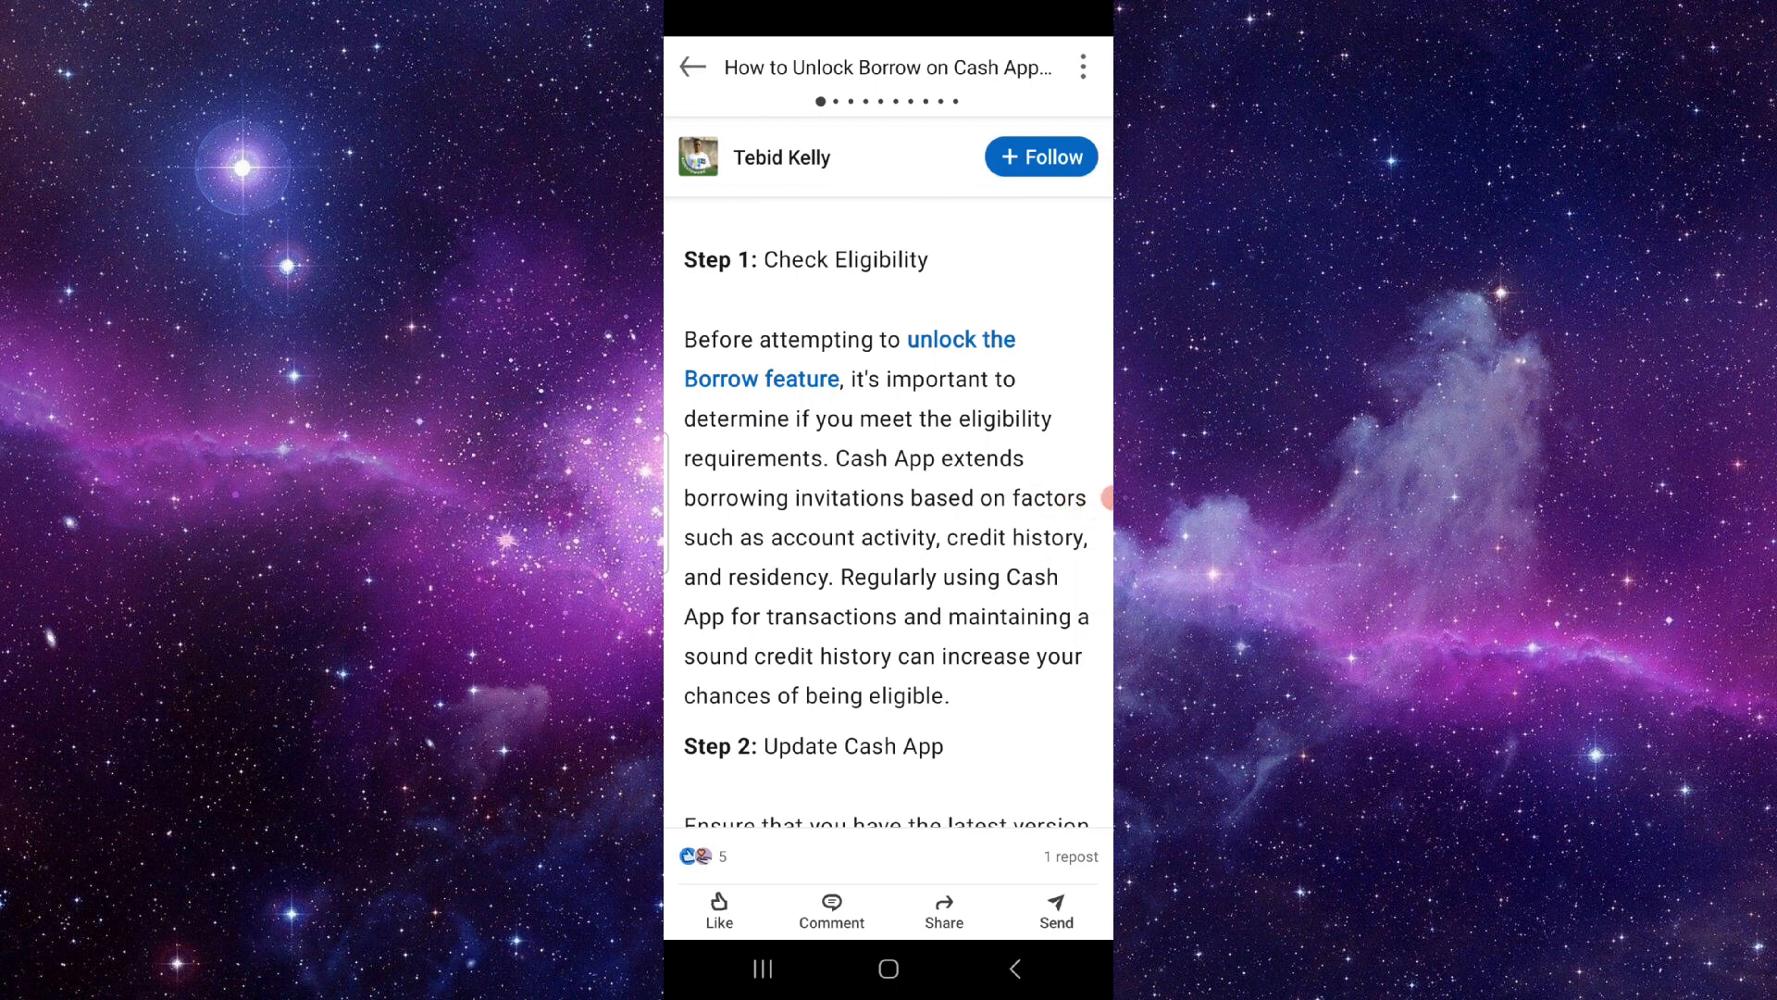
scroll(down, 3)
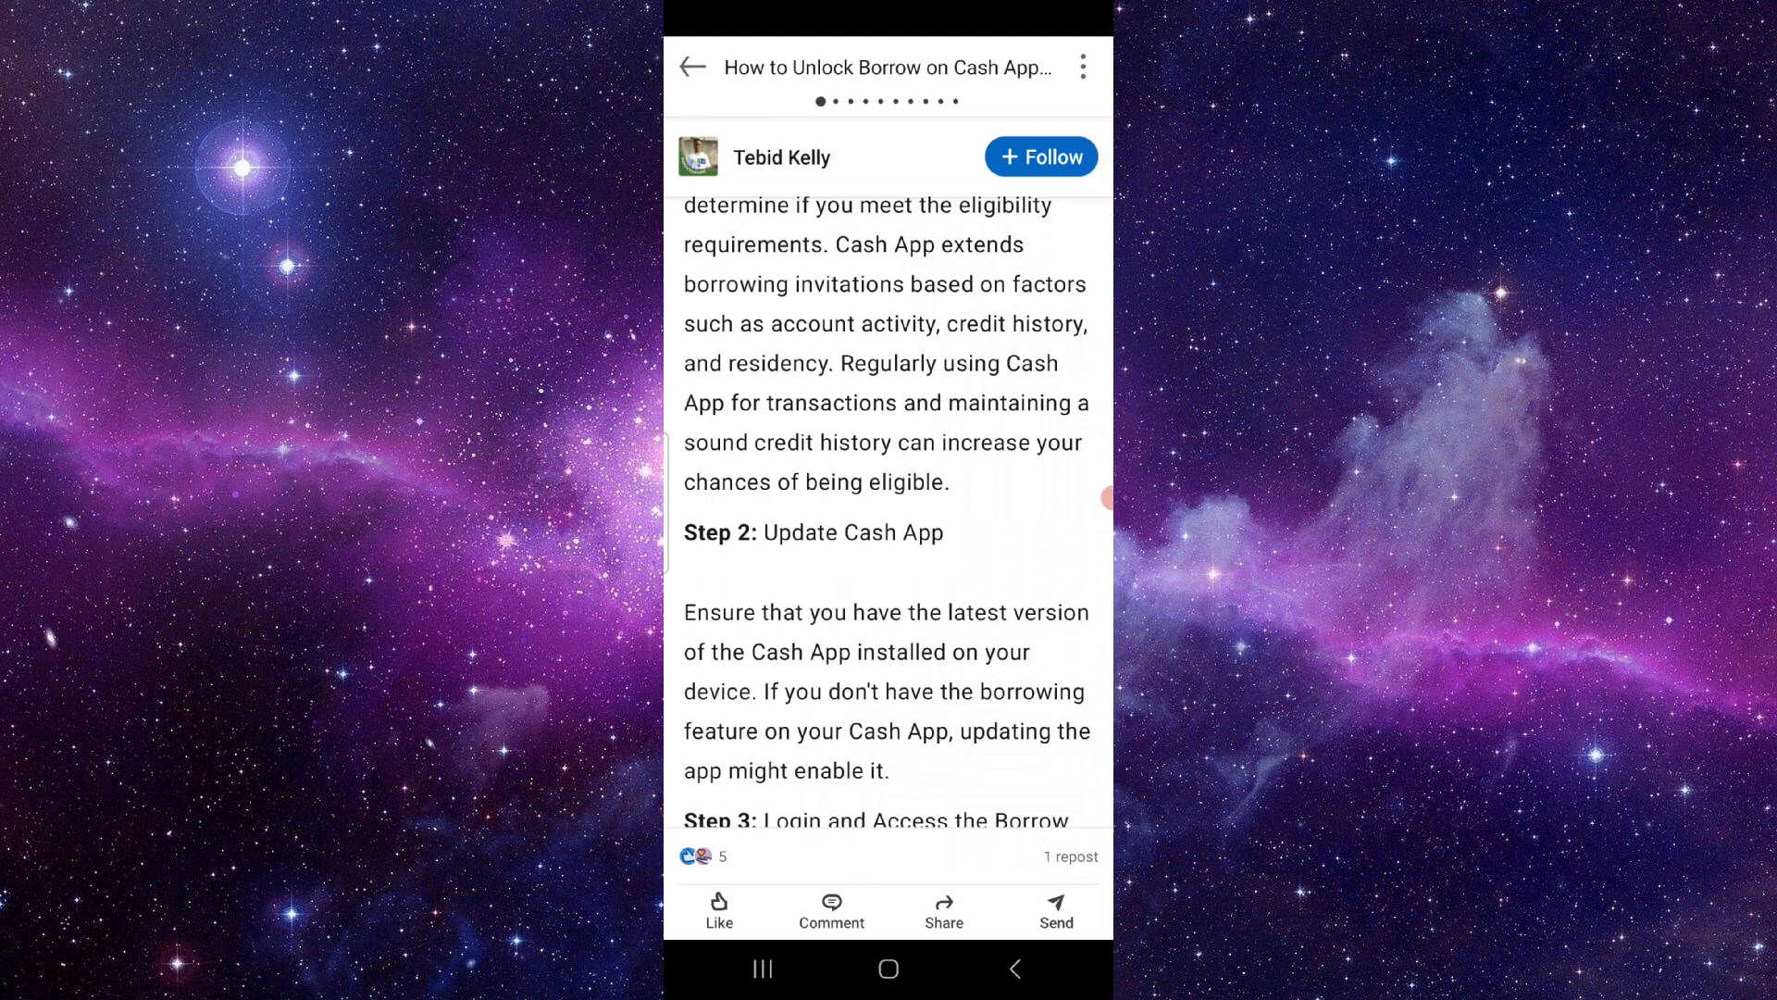
scroll(down, 3)
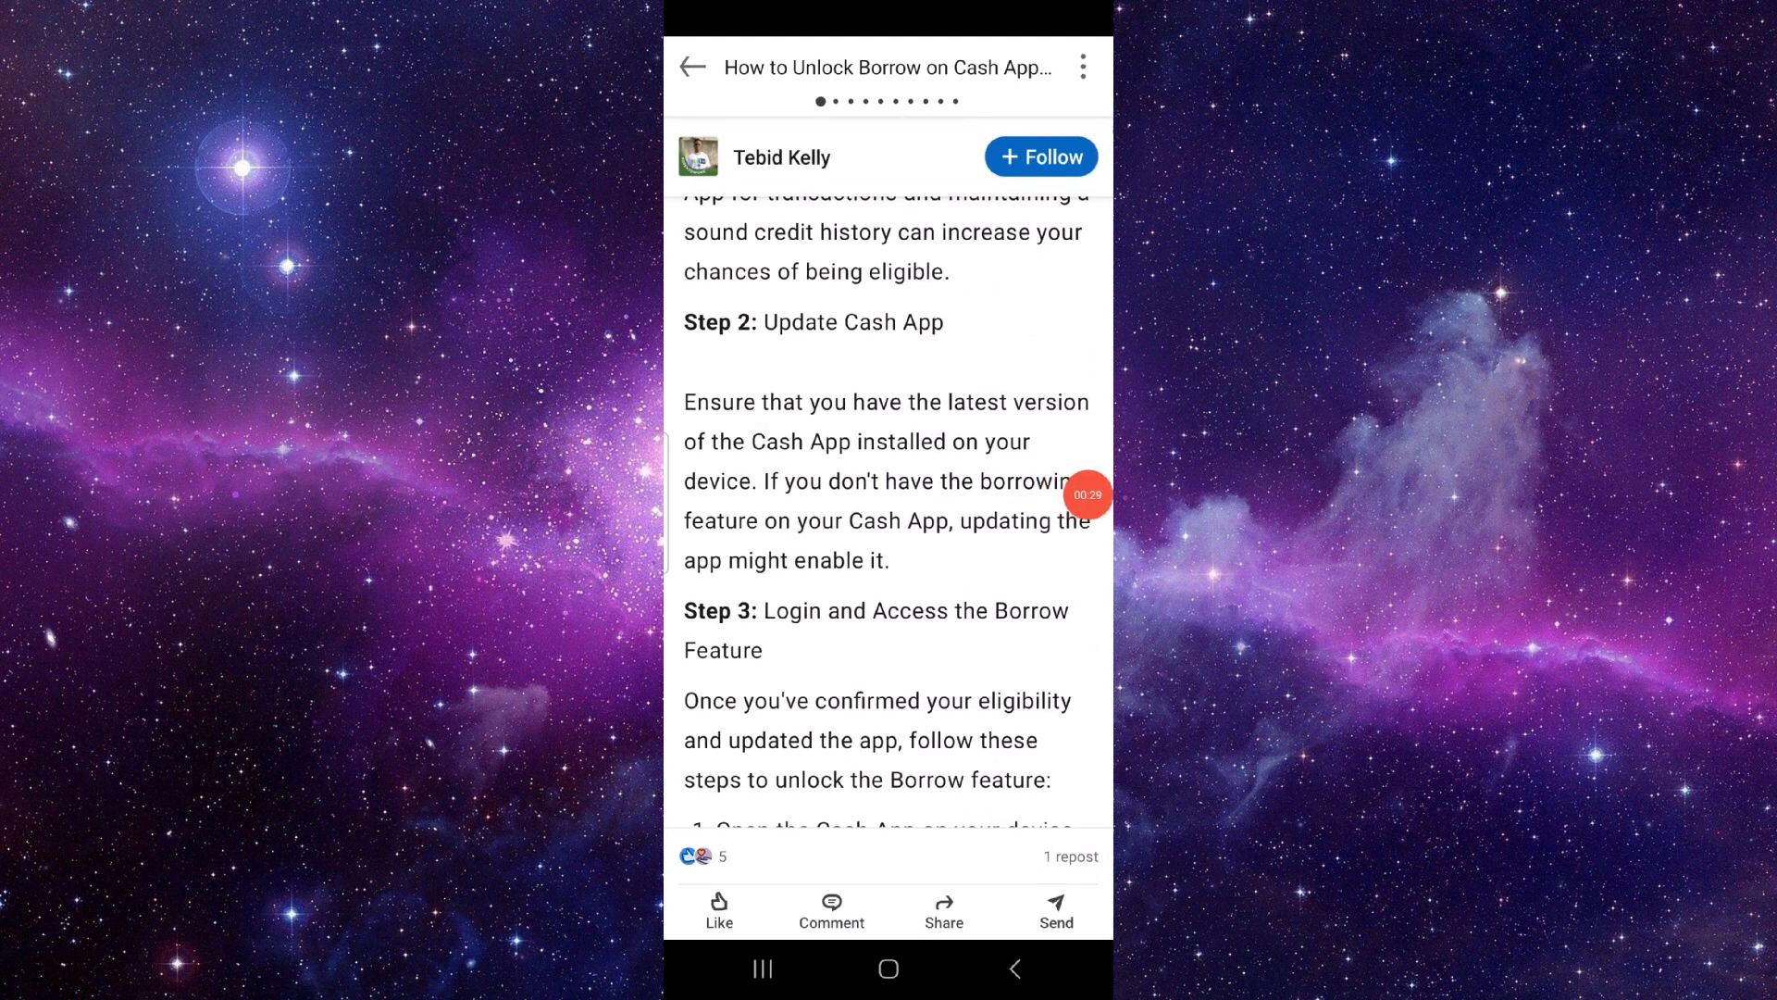
scroll(down, 3)
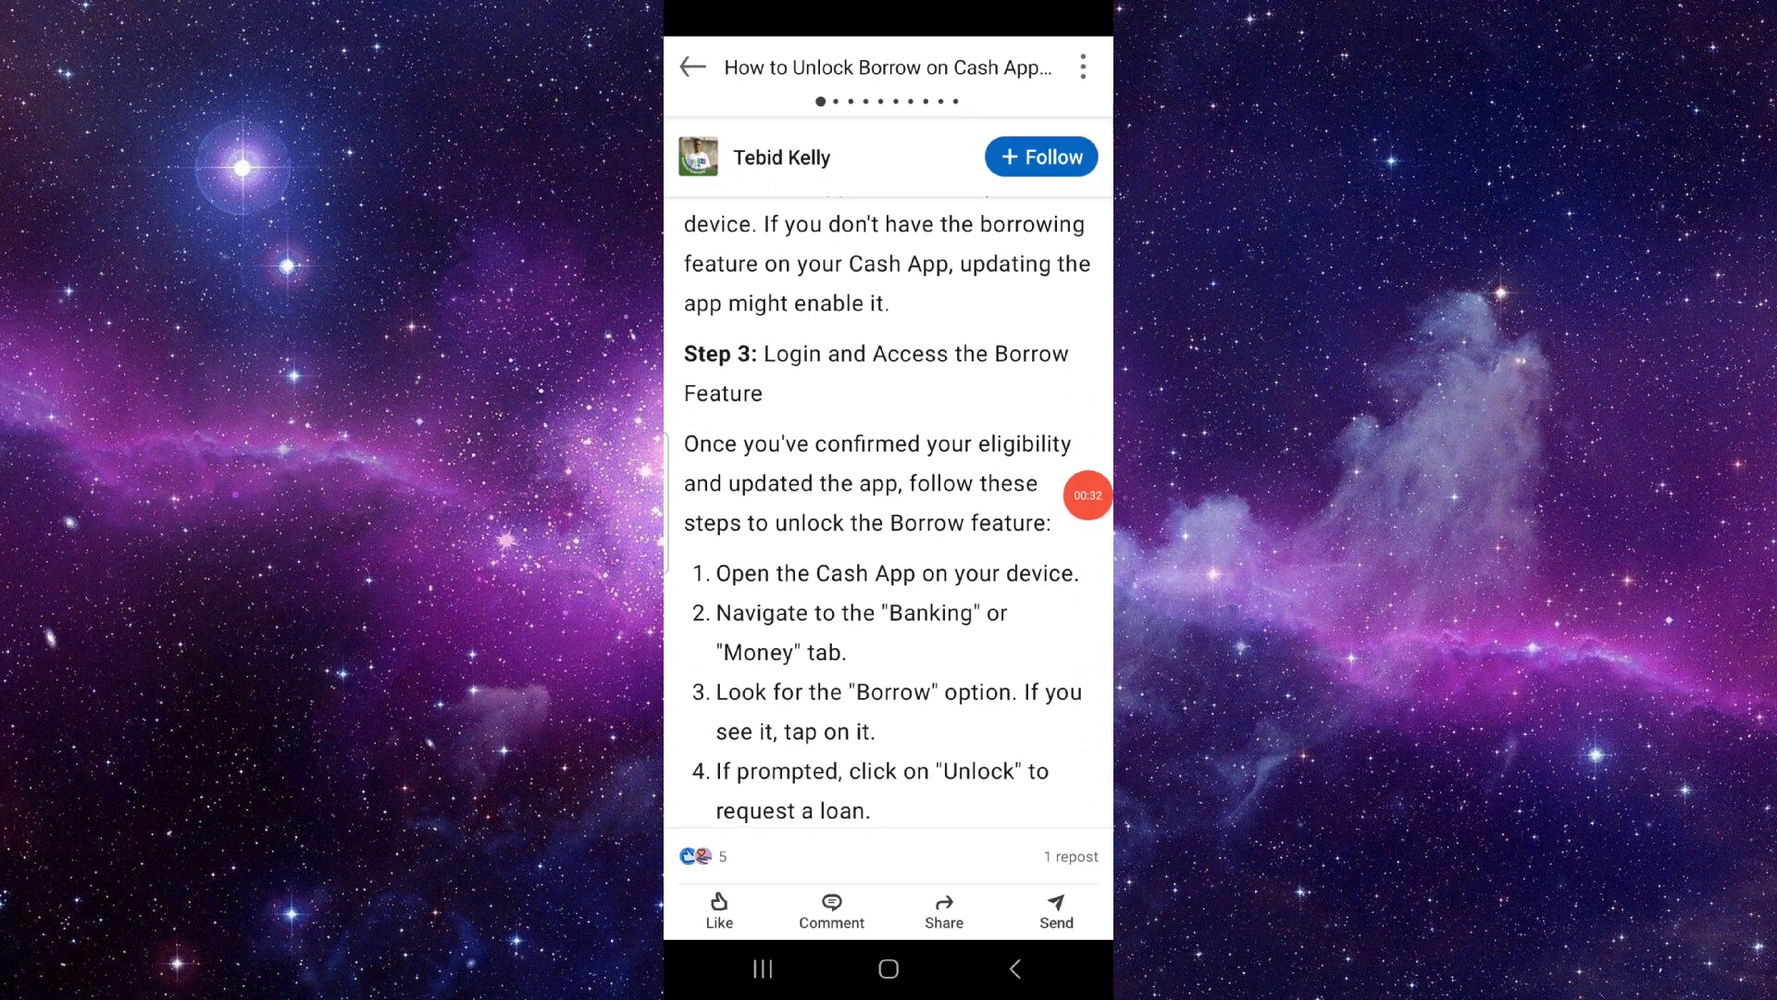
scroll(down, 3)
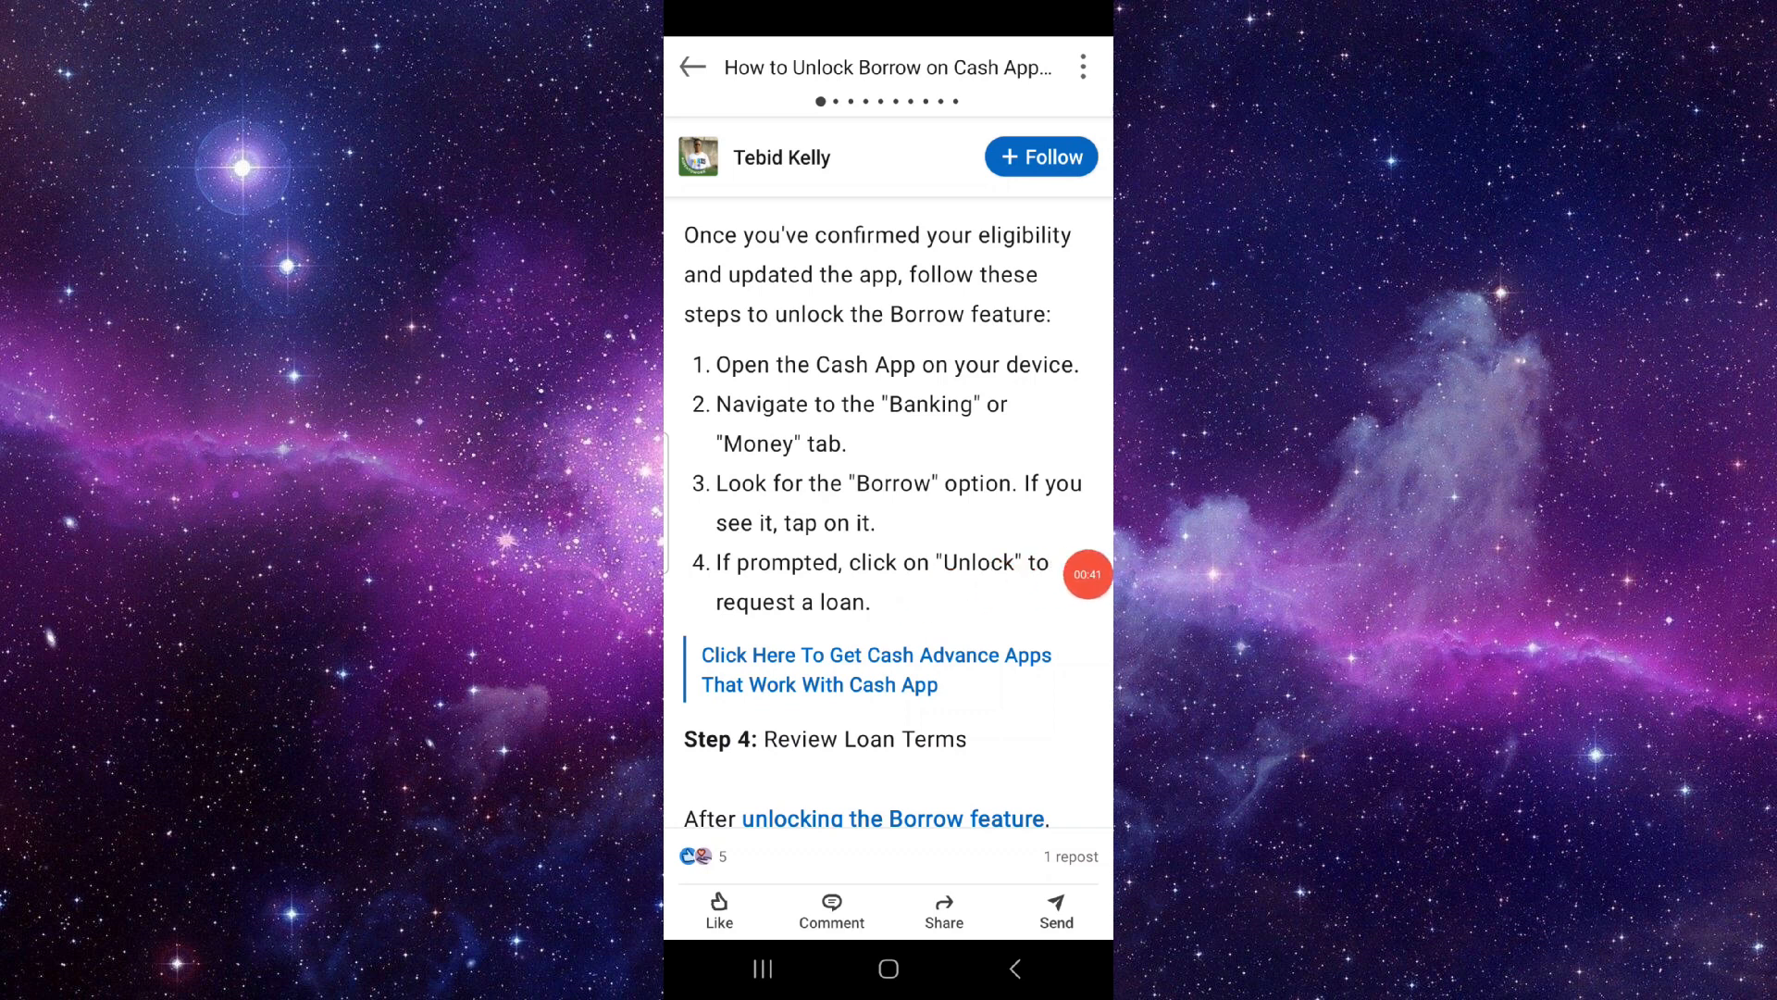
scroll(down, 3)
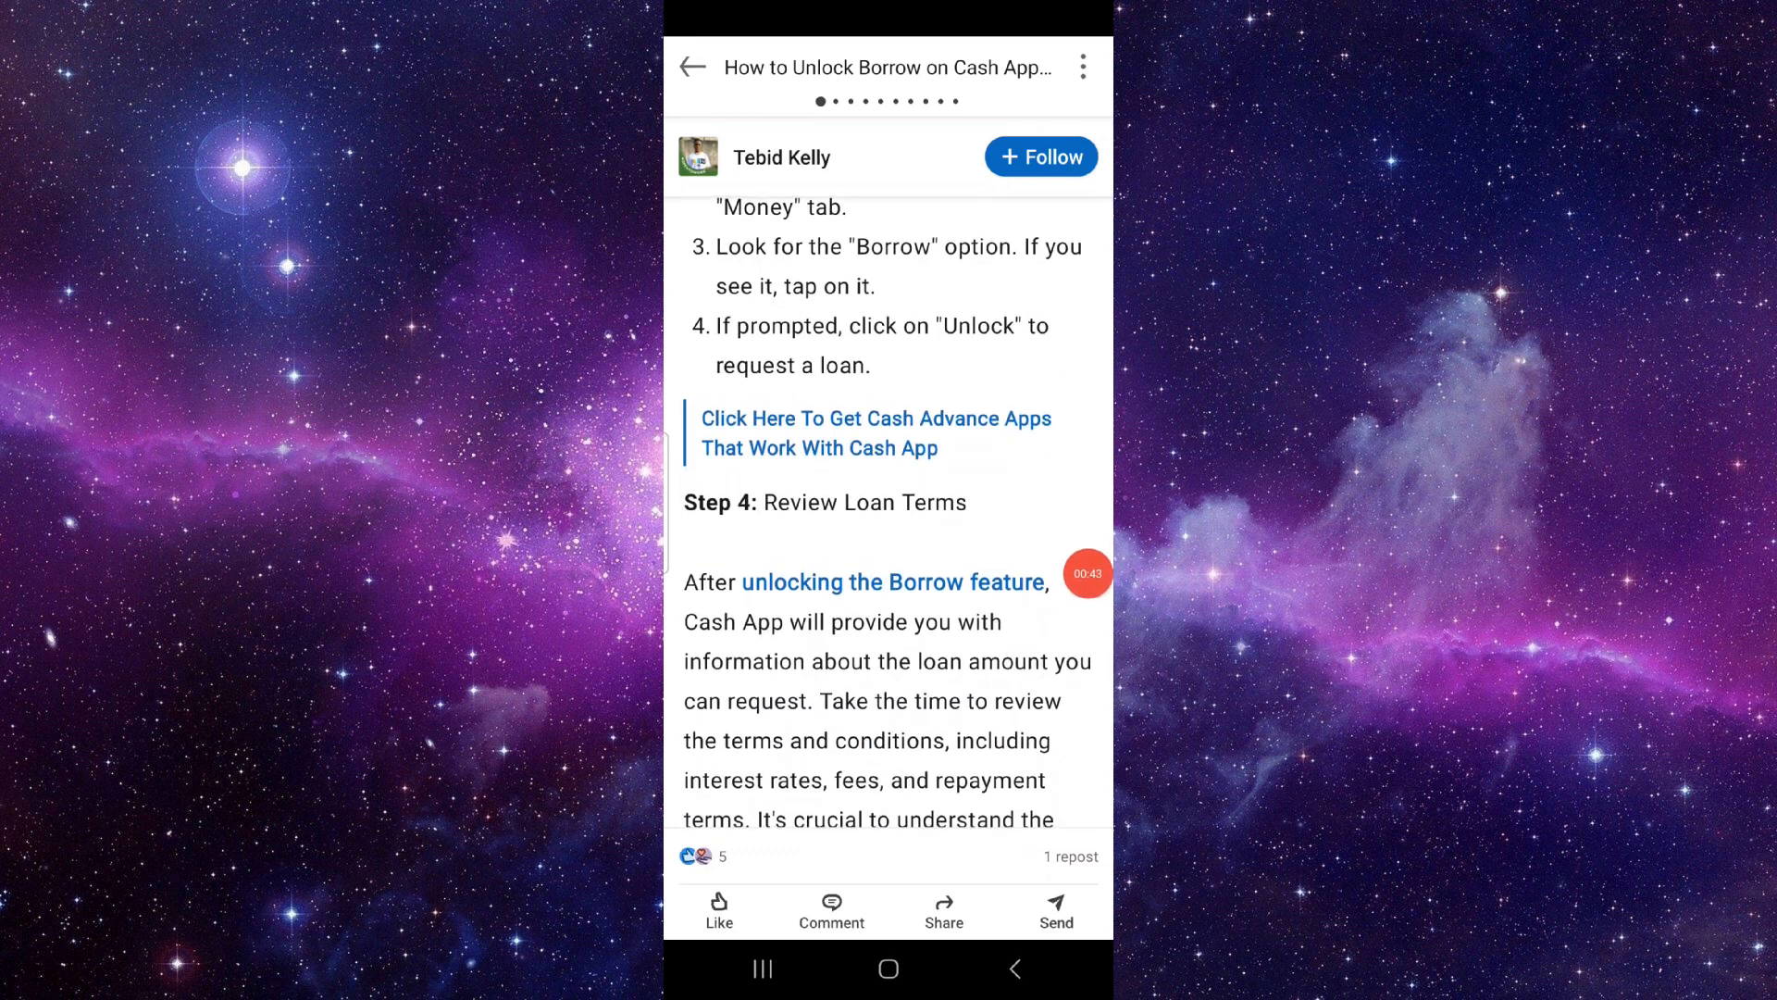
scroll(down, 3)
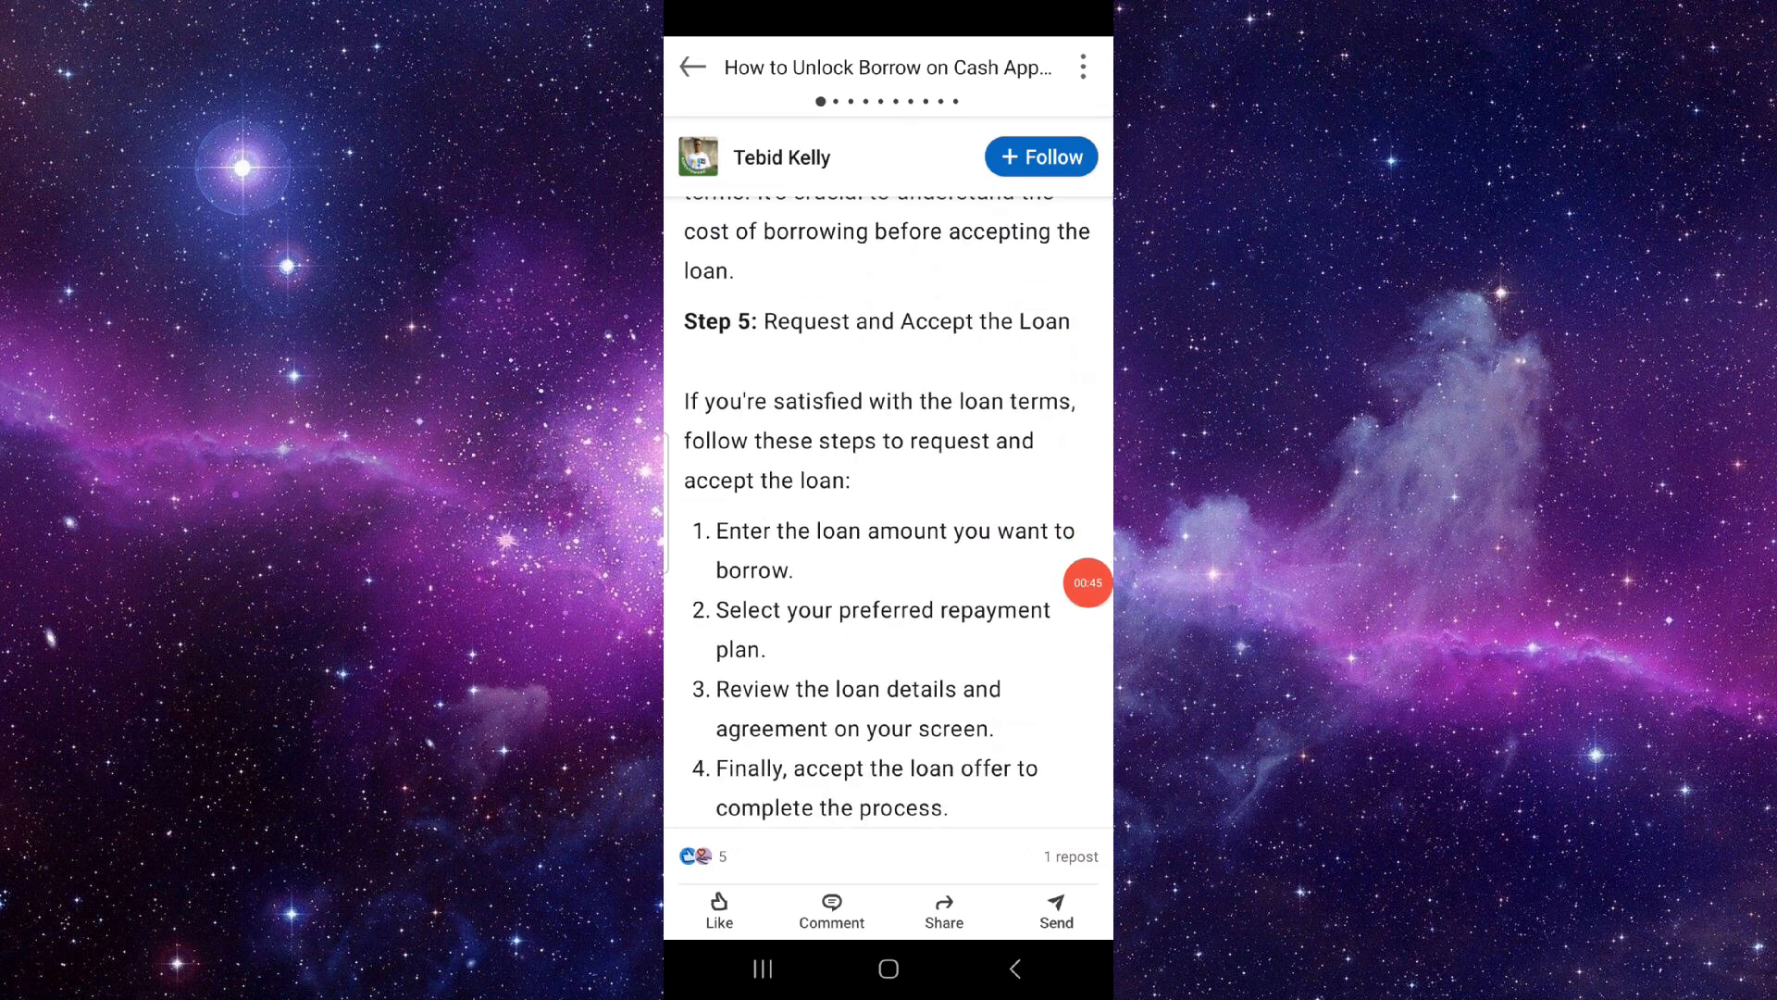